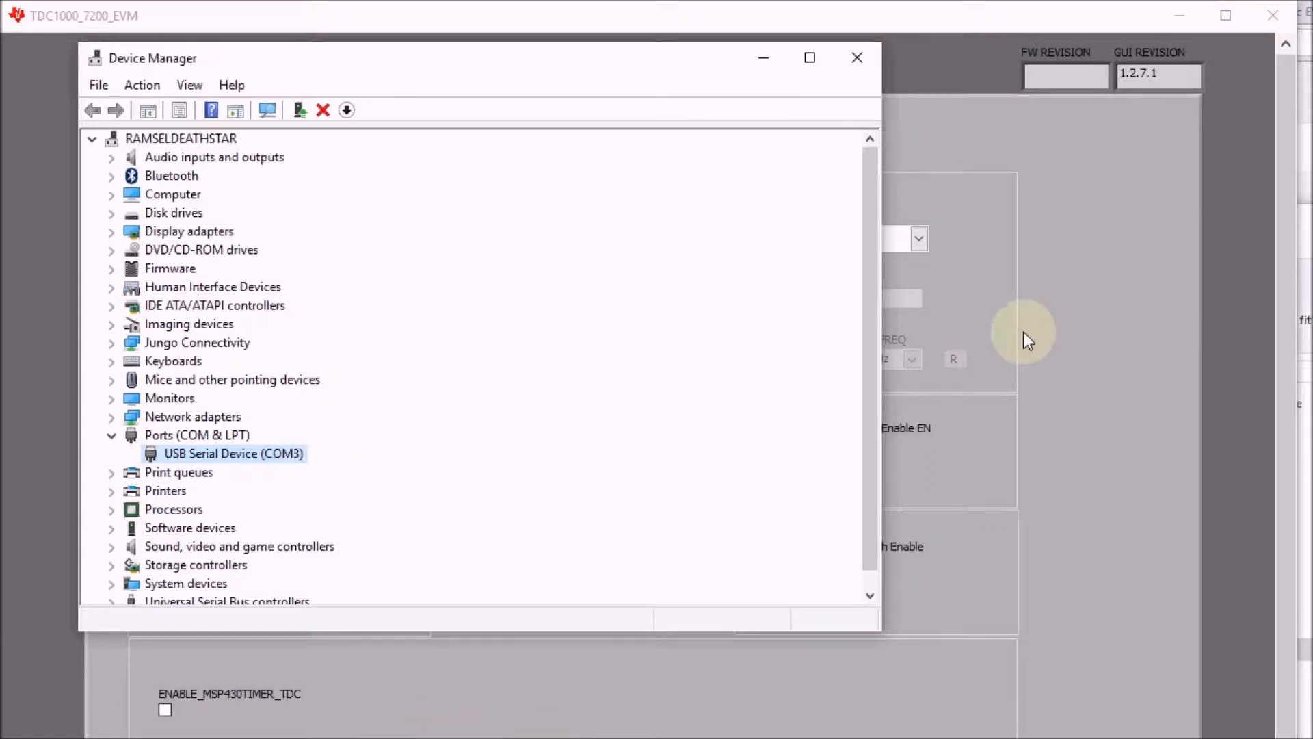
# - Close Device Manager after confirming USB Serial Device on COM3
pyautogui.click(856, 58)
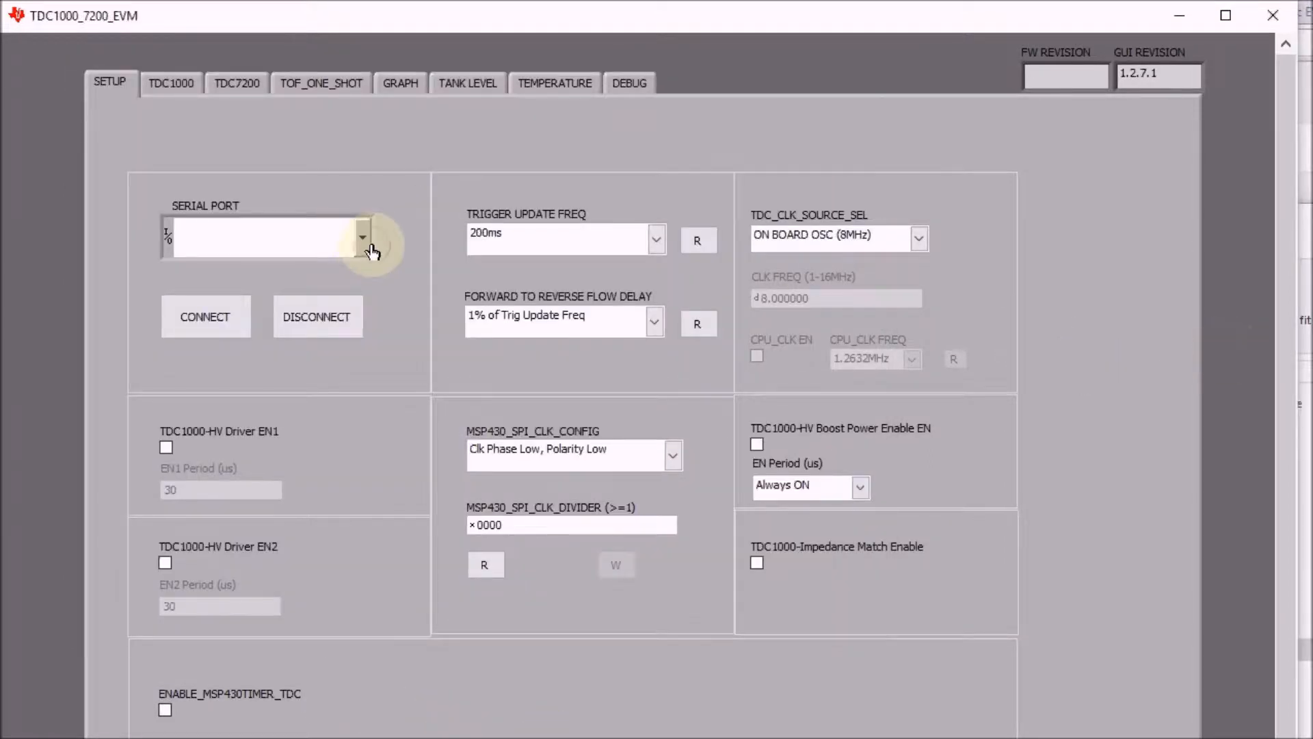
# - Connect the EVM on COM3, accept the firmware 1.20 warning, and switch to the Debug page
pyautogui.click(361, 237)
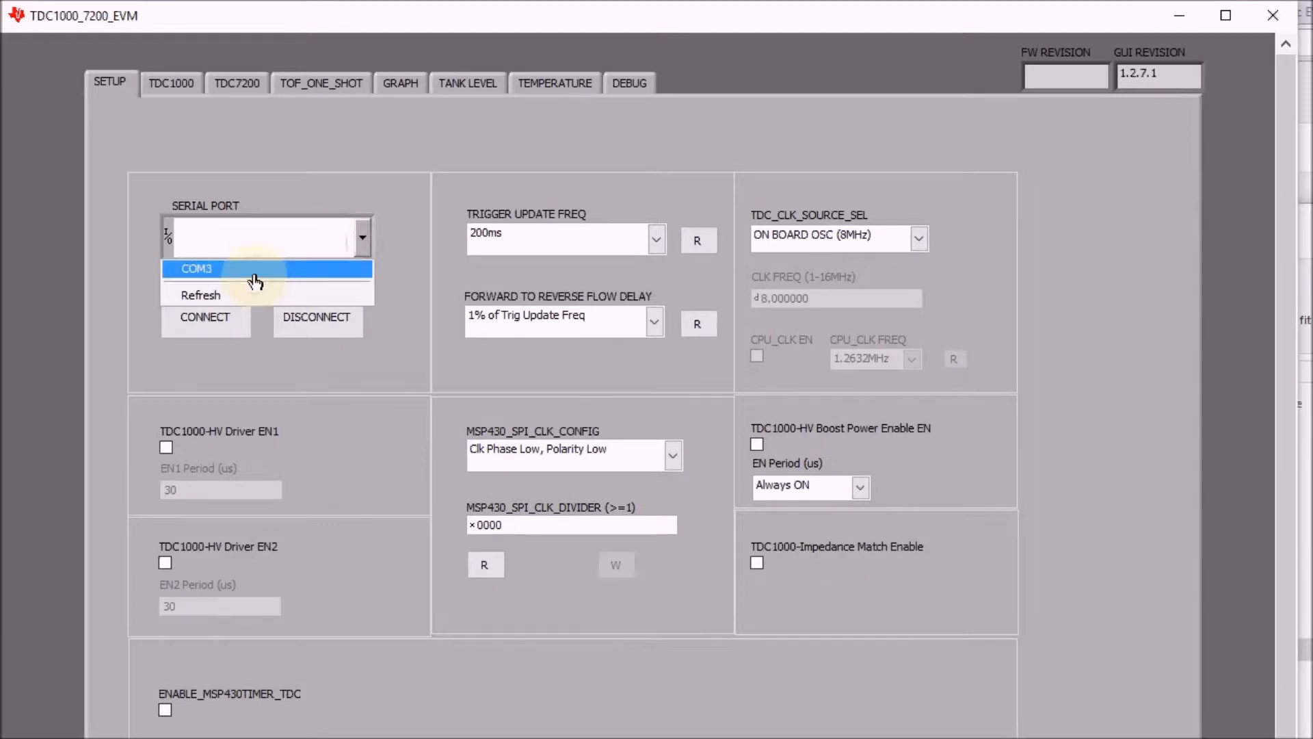
pyautogui.click(205, 316)
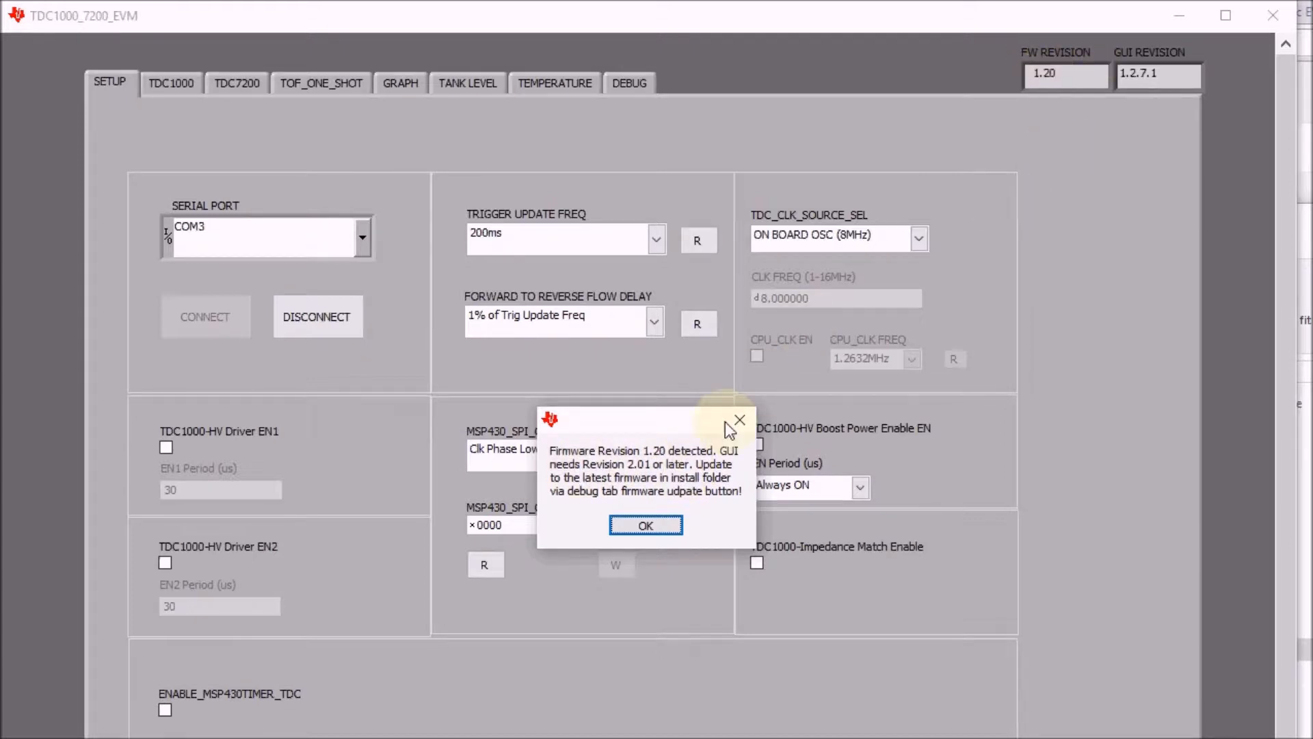
pyautogui.moveTo(662, 490)
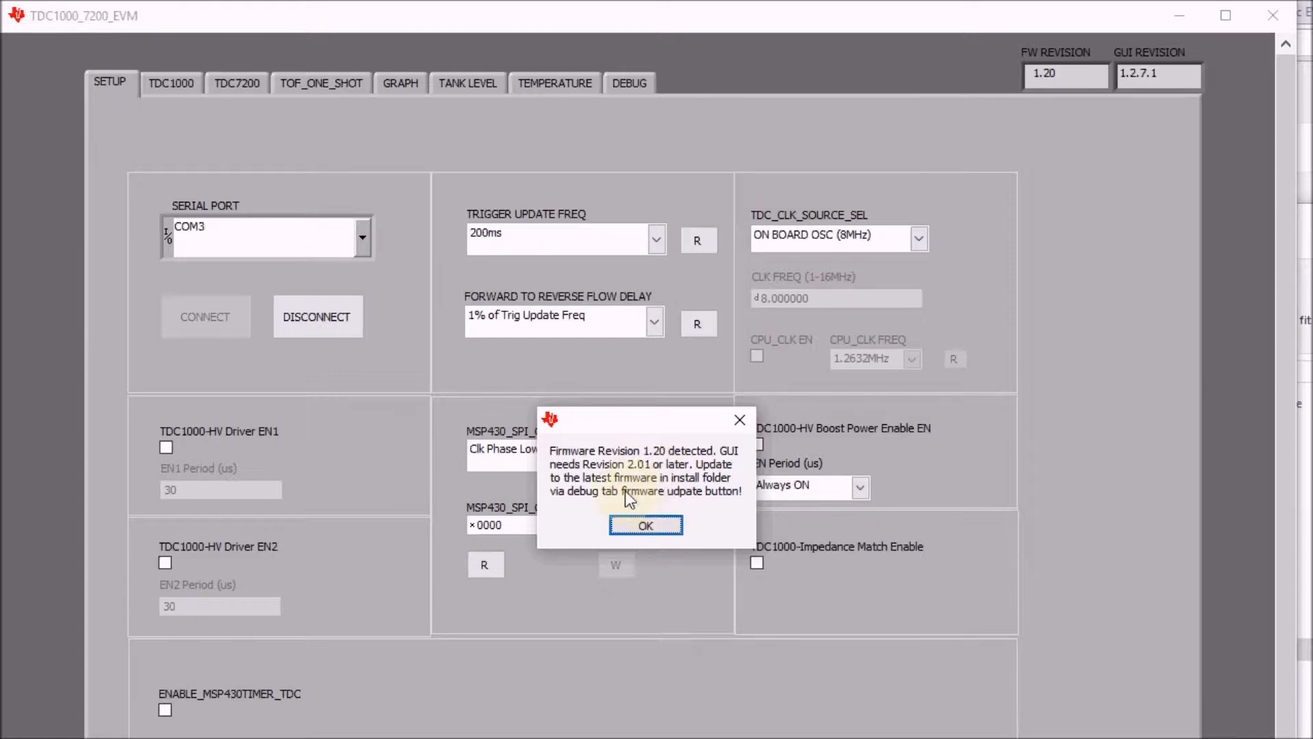
pyautogui.click(645, 525)
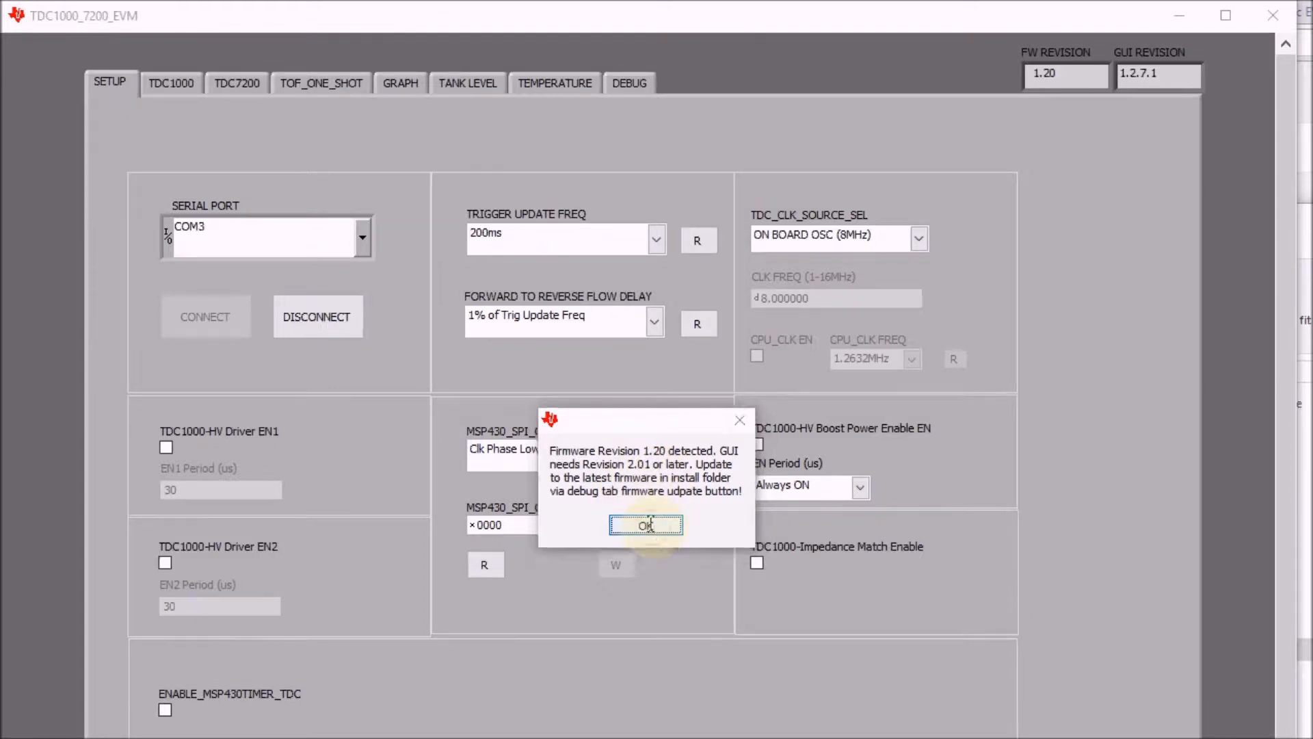
pyautogui.click(645, 525)
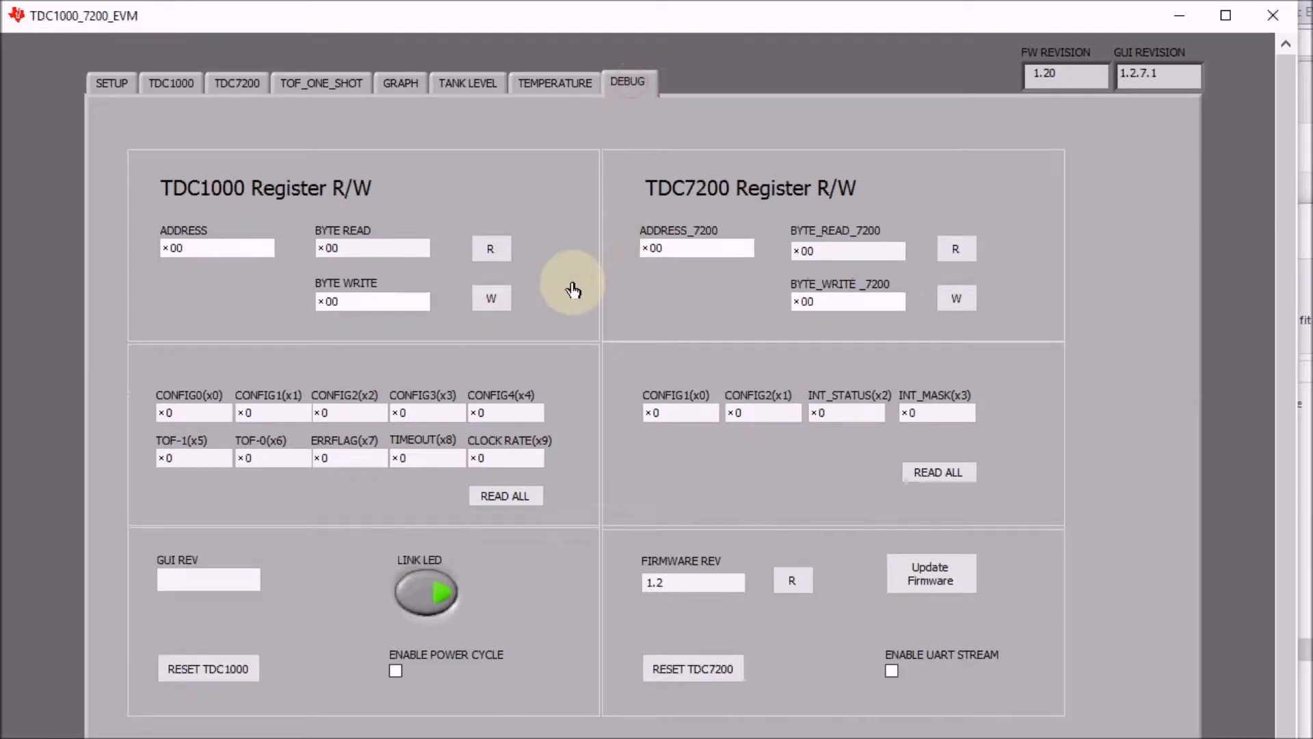
# - Start and confirm the MSP430 firmware update, advancing the upgrade tool to firmware selection
pyautogui.click(931, 573)
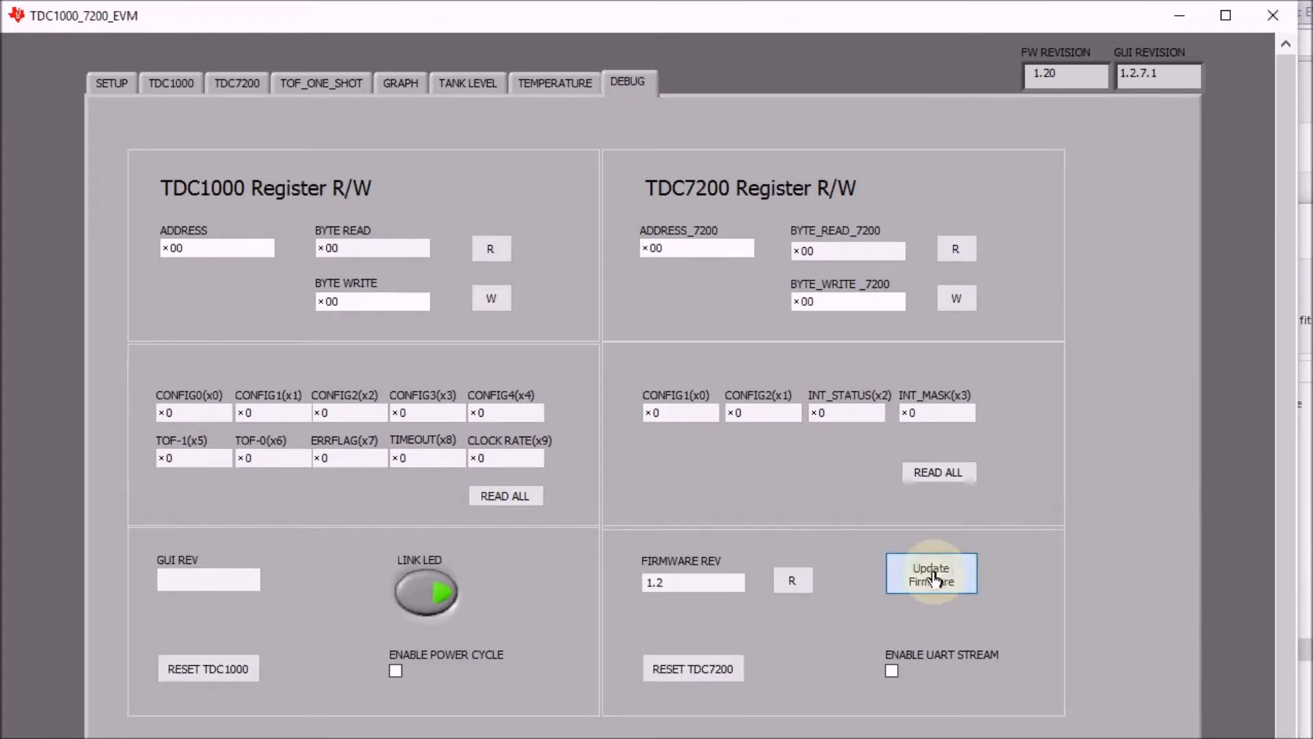
pyautogui.click(930, 573)
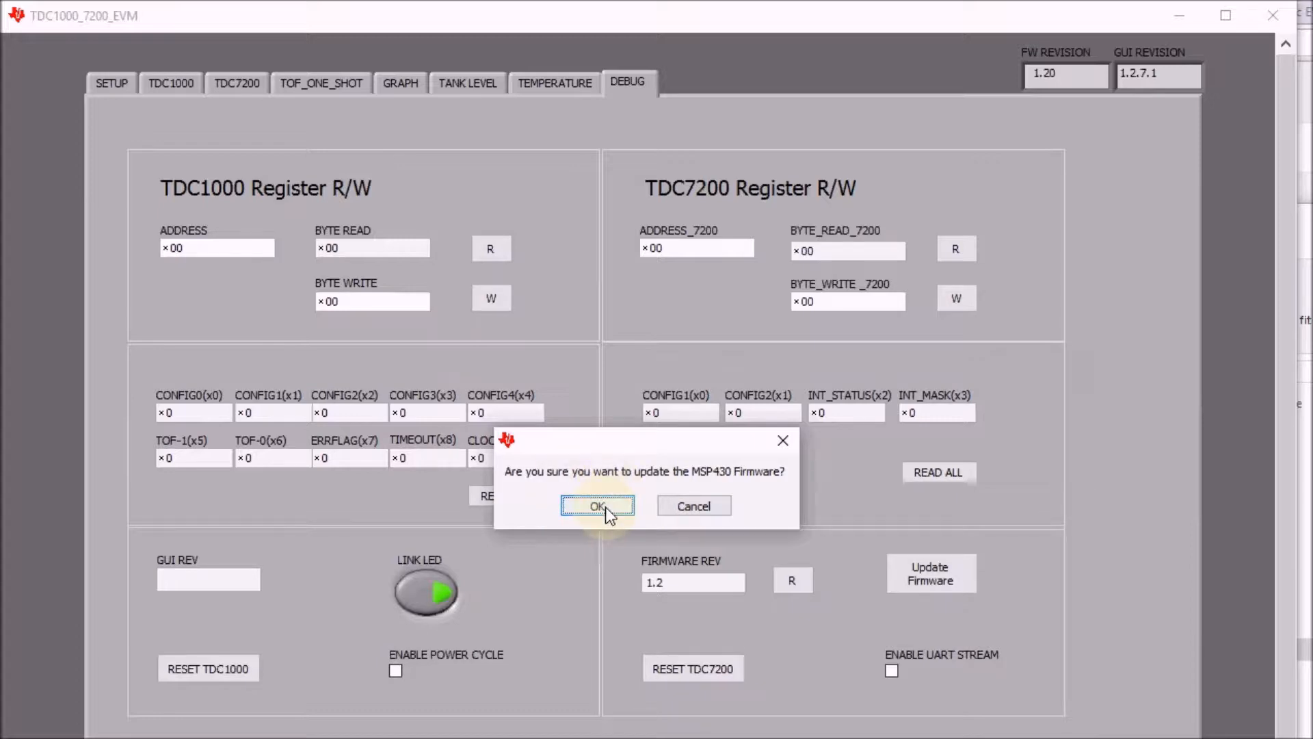
pyautogui.click(597, 506)
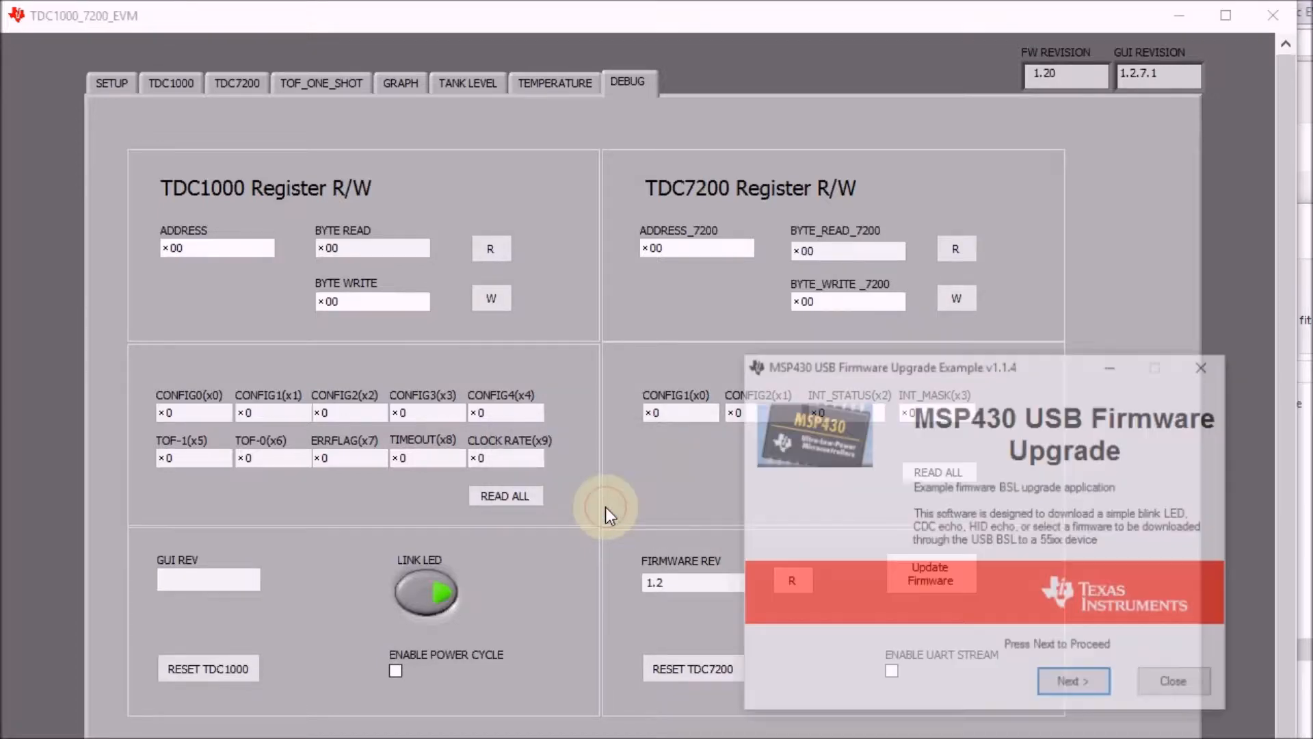
pyautogui.click(1073, 680)
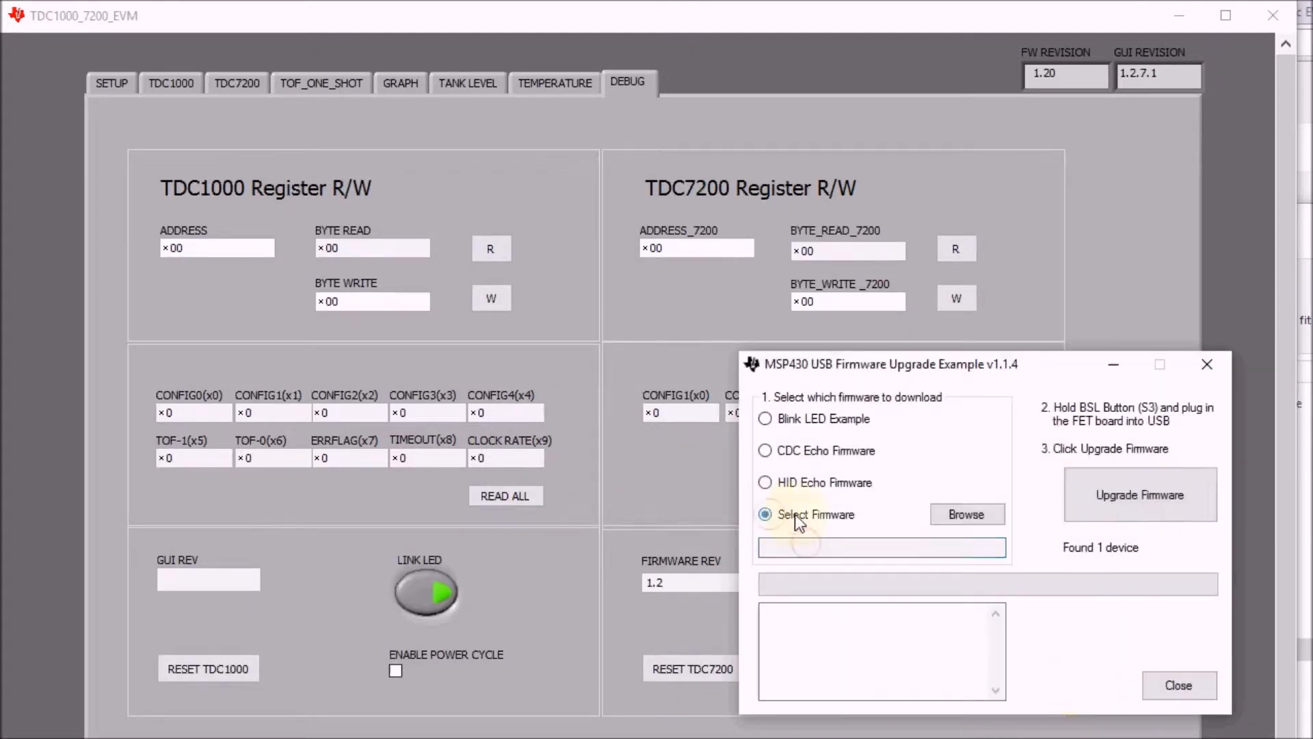
# - Load TDC1000_7200_FW-v2.01-1MHz.txt from the Firmware folder, flash it, and close the upgrade tool
pyautogui.click(966, 515)
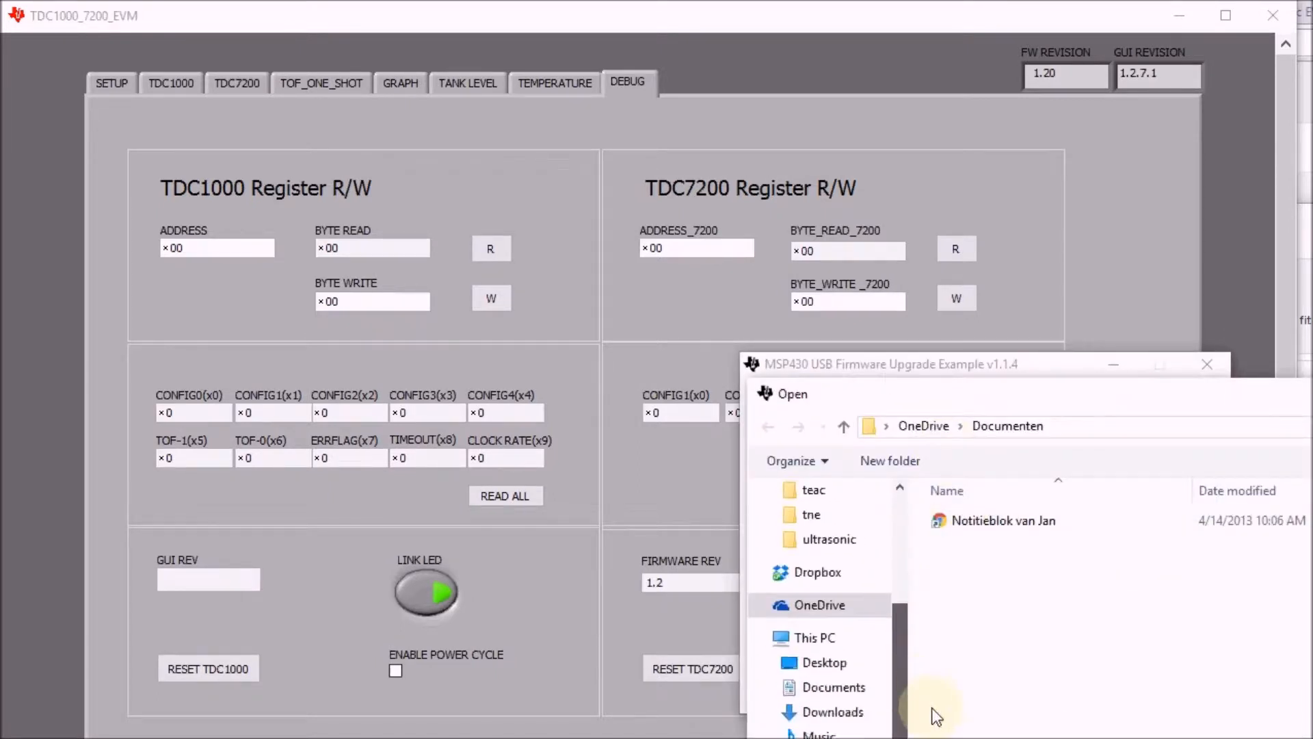
pyautogui.click(812, 636)
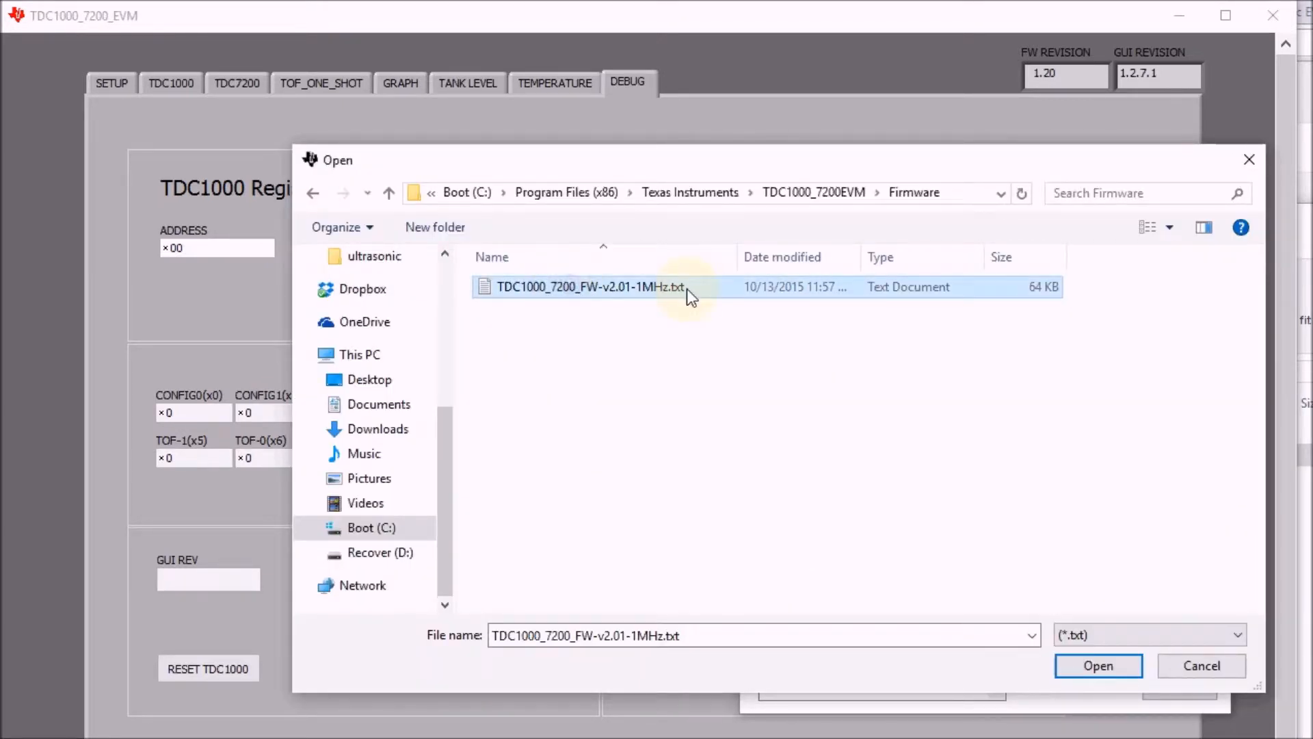
pyautogui.click(1098, 665)
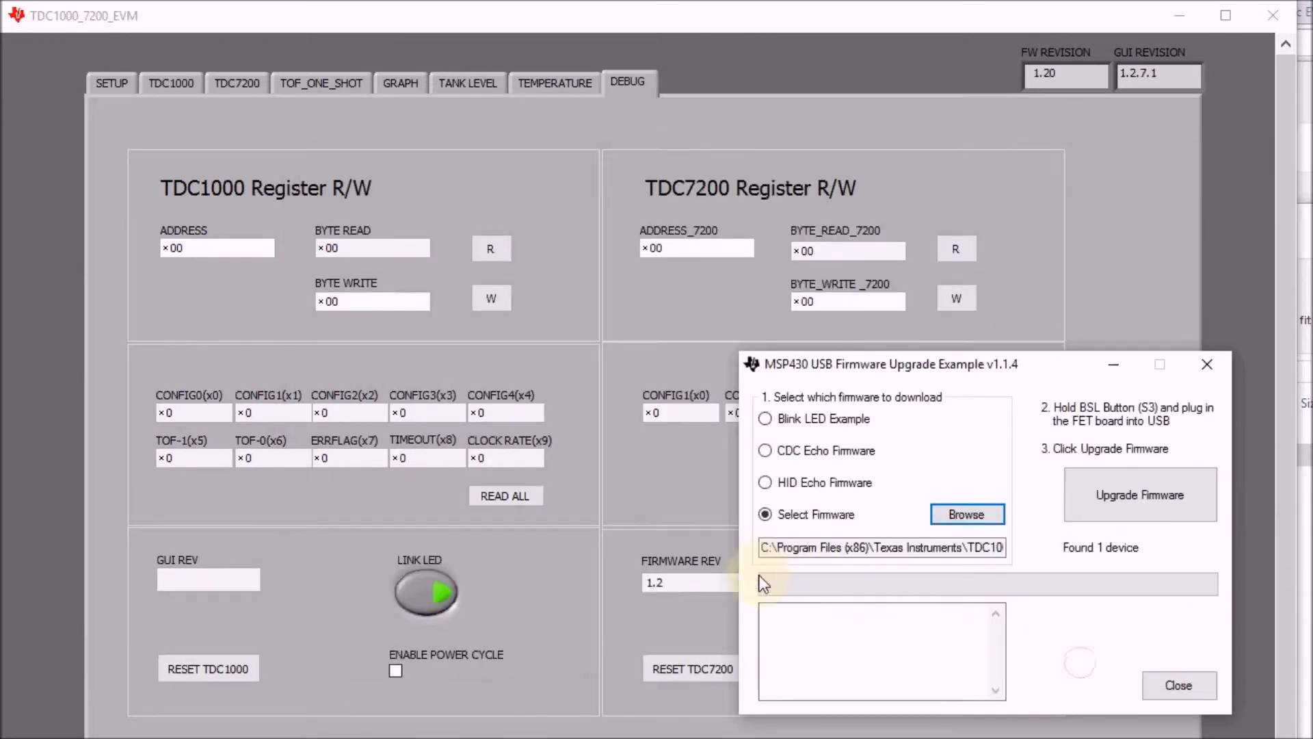
pyautogui.click(1140, 494)
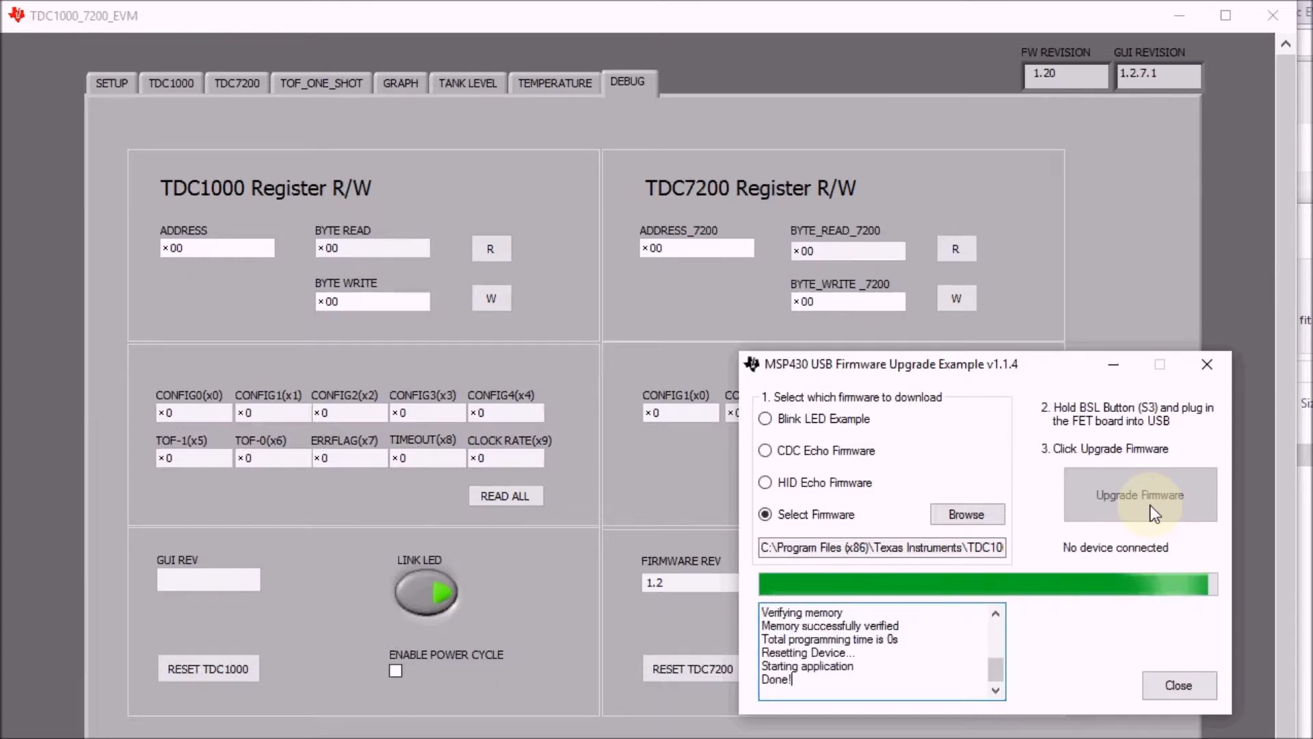
pyautogui.moveTo(1255, 596)
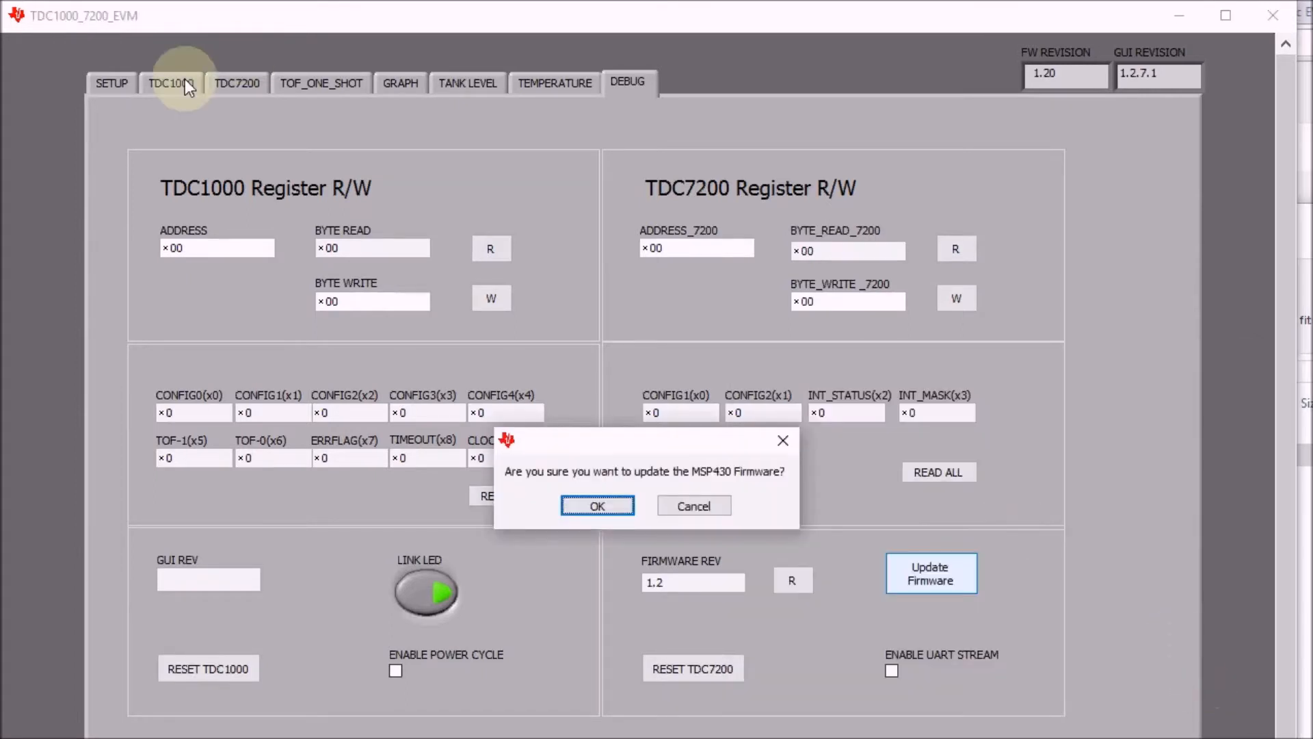
pyautogui.click(598, 505)
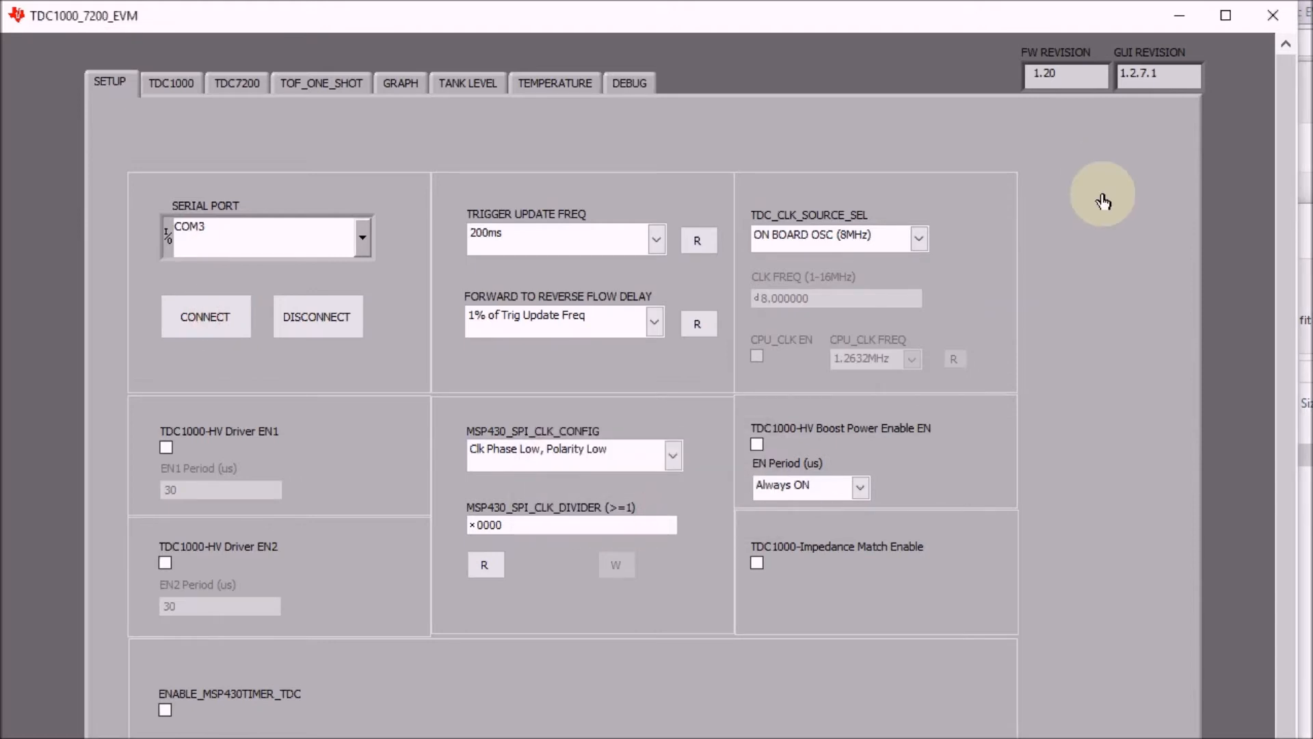
# - Reconnect the board on COM3 reporting firmware 2.01 and show the TDC1000 settings
pyautogui.click(206, 316)
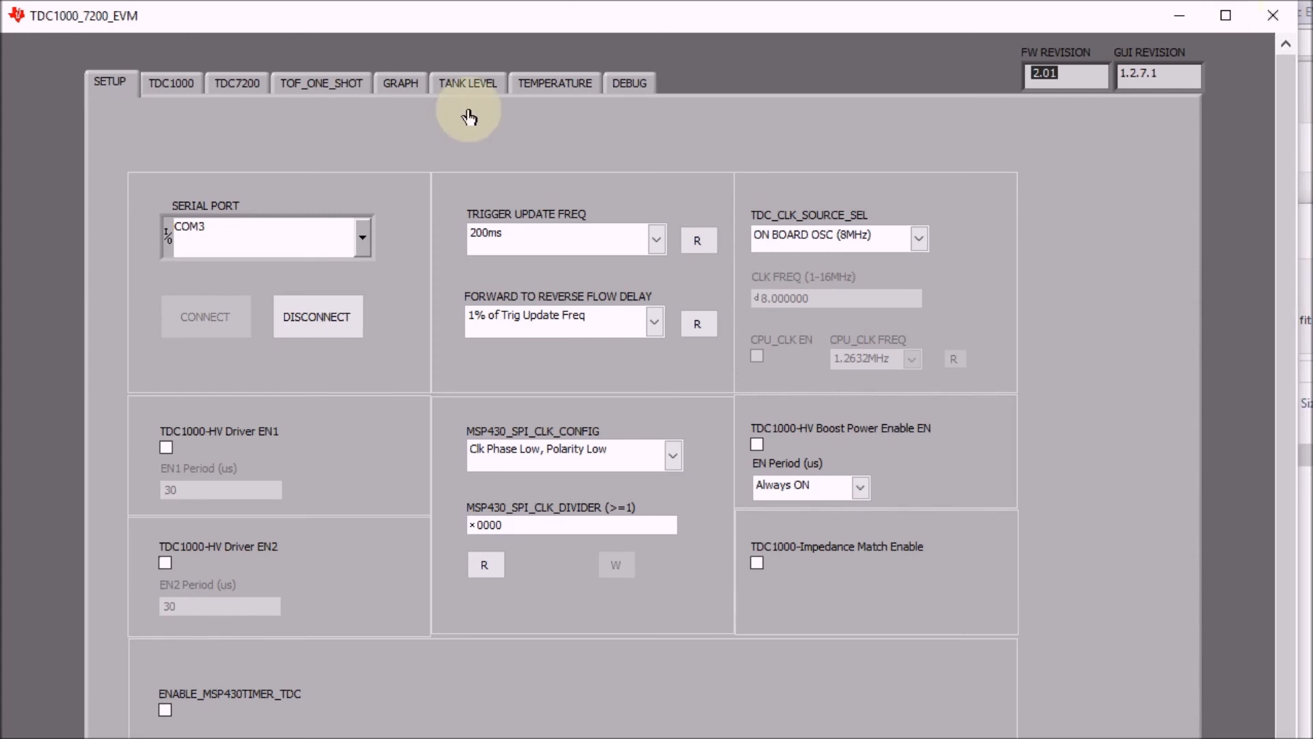
pyautogui.click(170, 83)
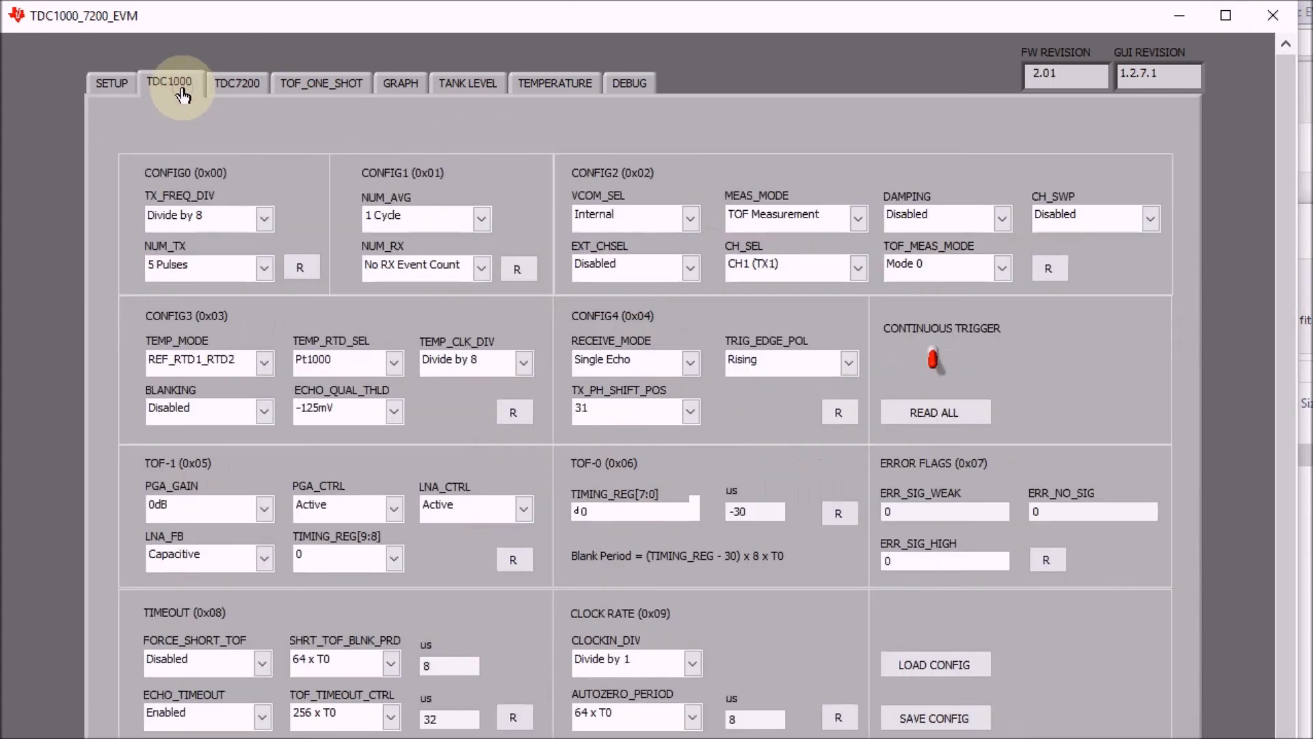